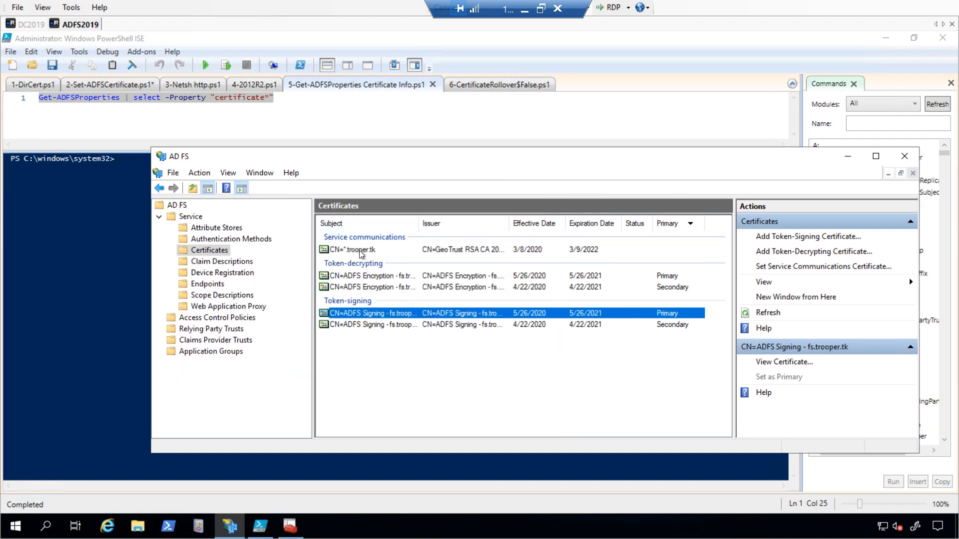
Review the service communications, token-decrypting and token-signing certificates in AD FS Management.
left_click(352, 249)
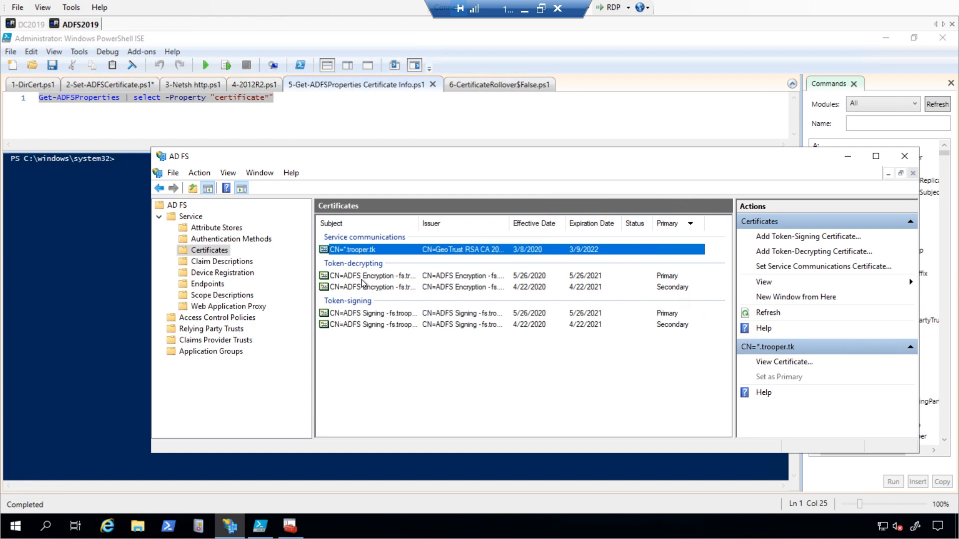
left_click(372, 276)
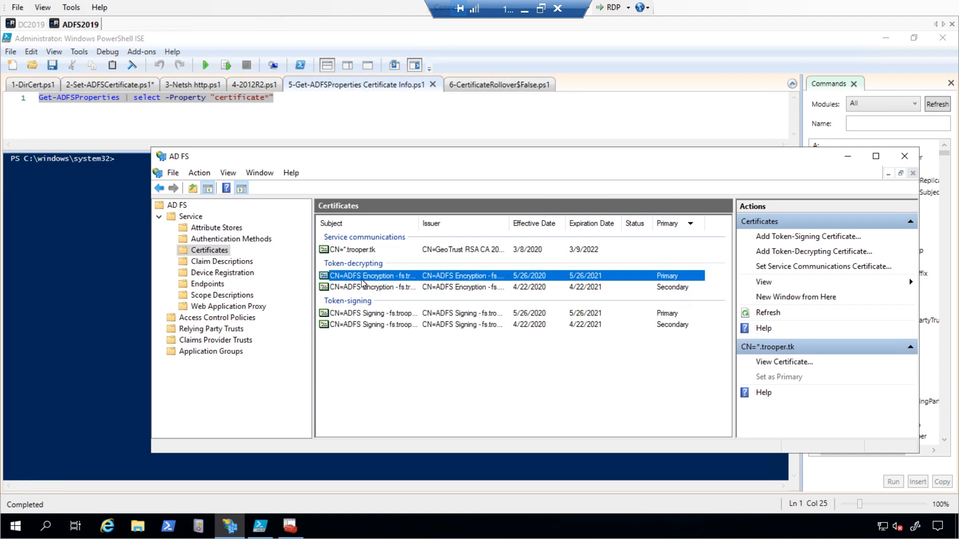
left_click(373, 313)
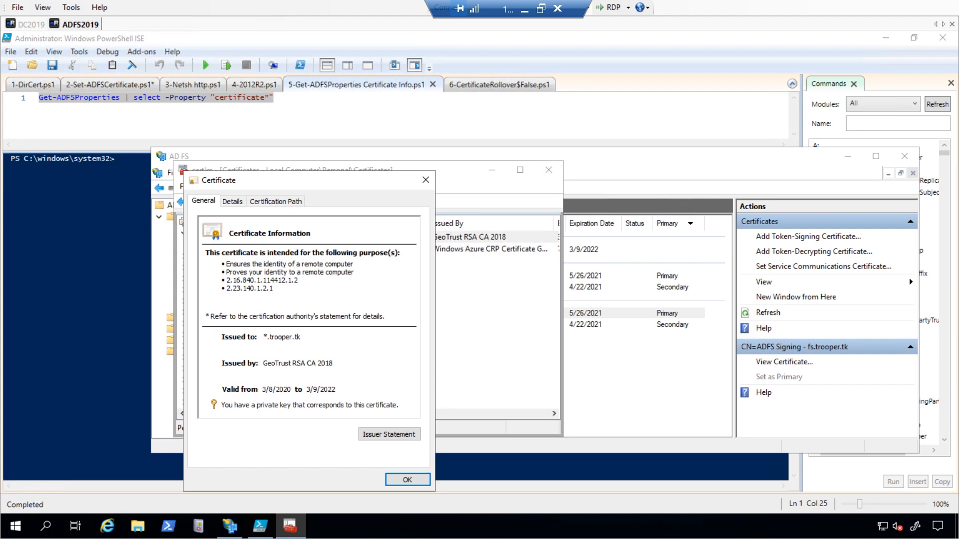
mouse_move(310, 410)
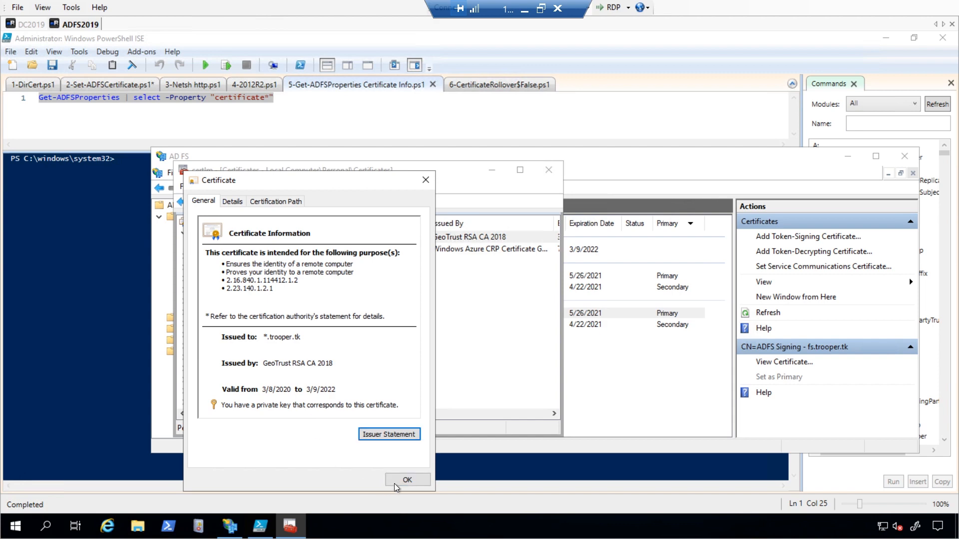
Close the *.trooper.tk certificate details, returning to the Personal certificate store.
left_click(407, 480)
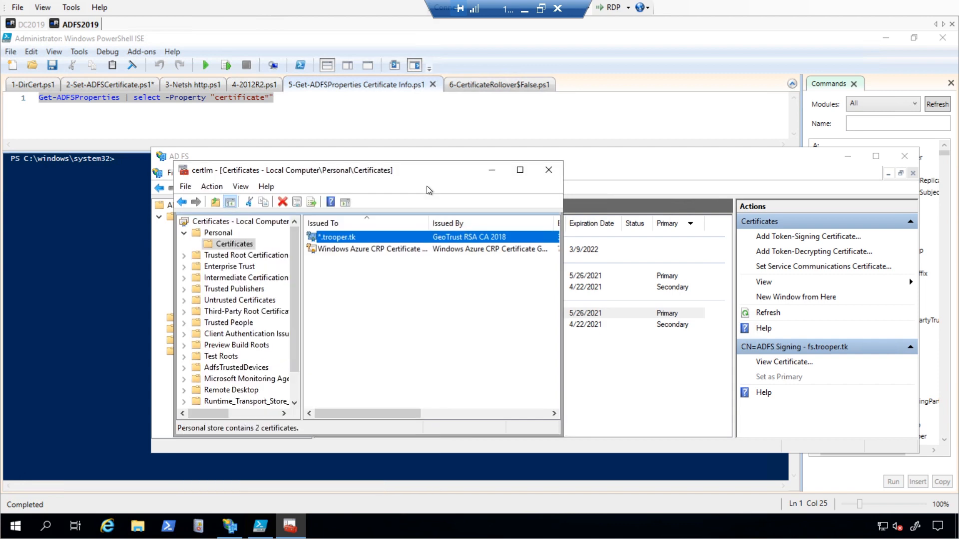
mouse_move(52, 95)
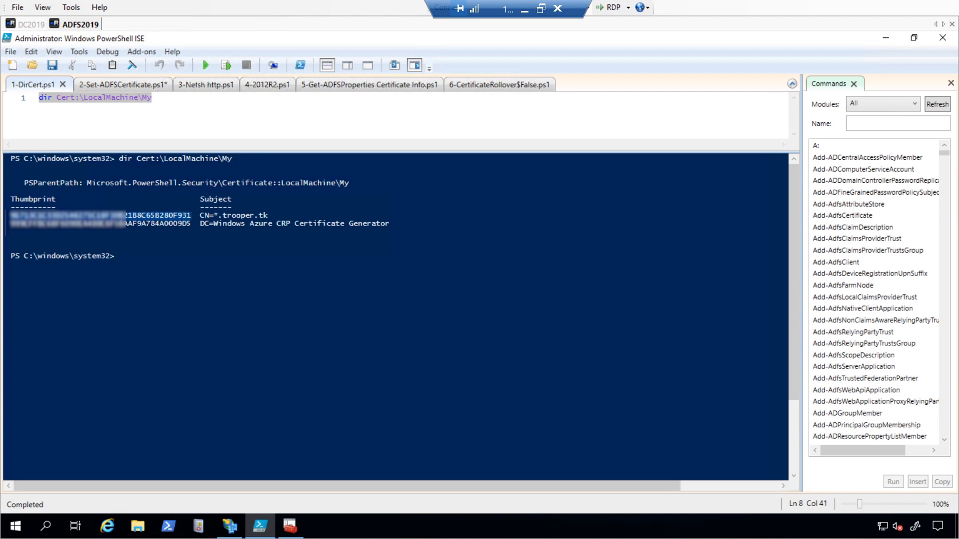
Run Set-AdfsCertificate for Service-Communications with the *.trooper.tk thumbprint from 2-Set-ADFSCertificate.ps1.
left_click(109, 84)
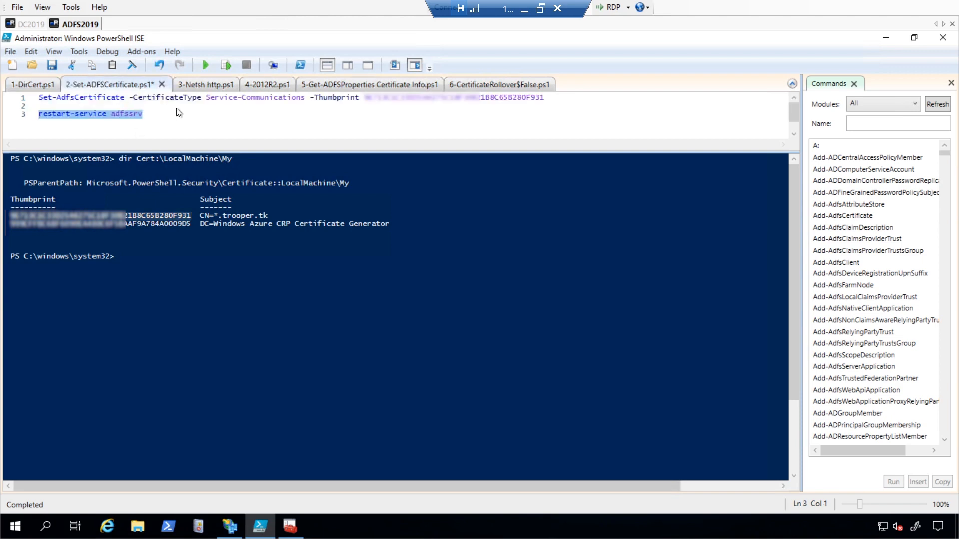
left_click(544, 97)
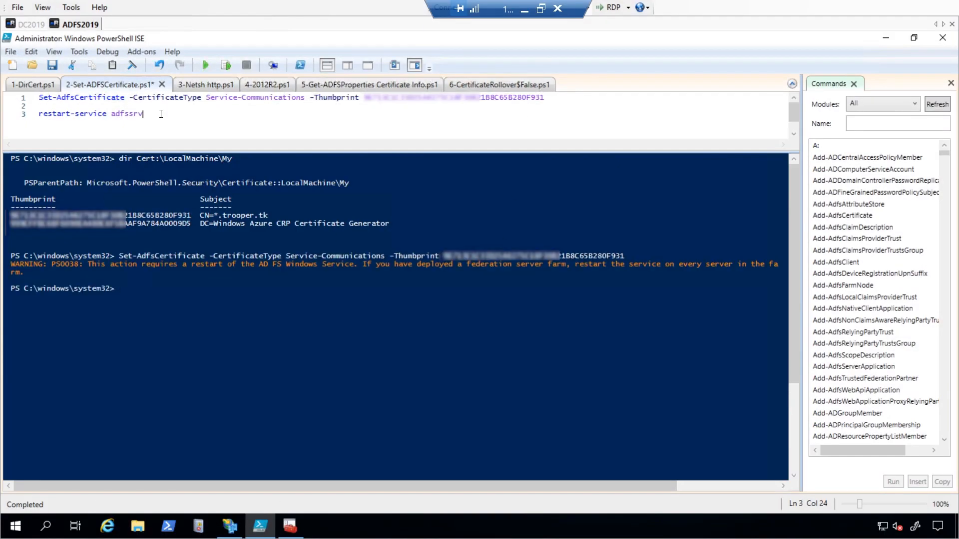
left_click(224, 66)
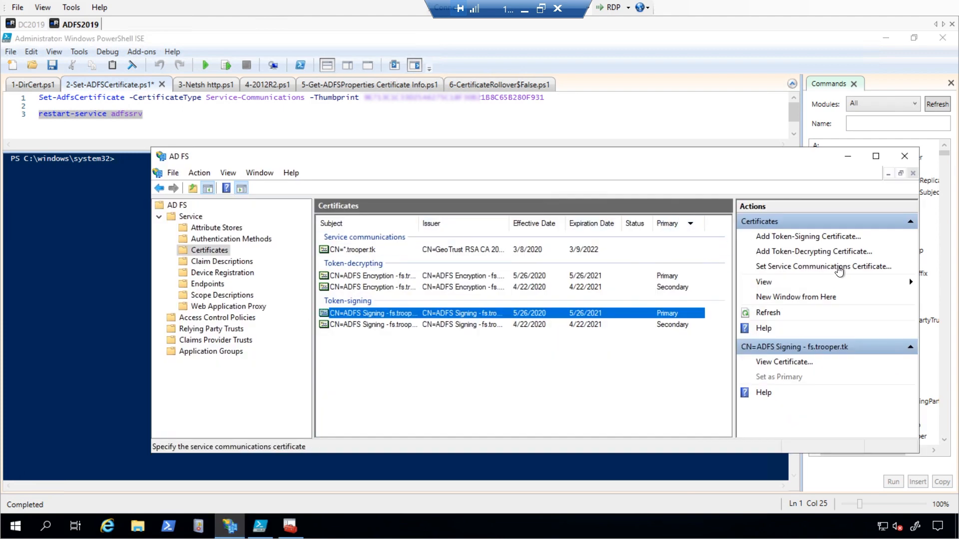
View the Set Service Communications Certificate chooser and cancel without changes.
left_click(822, 265)
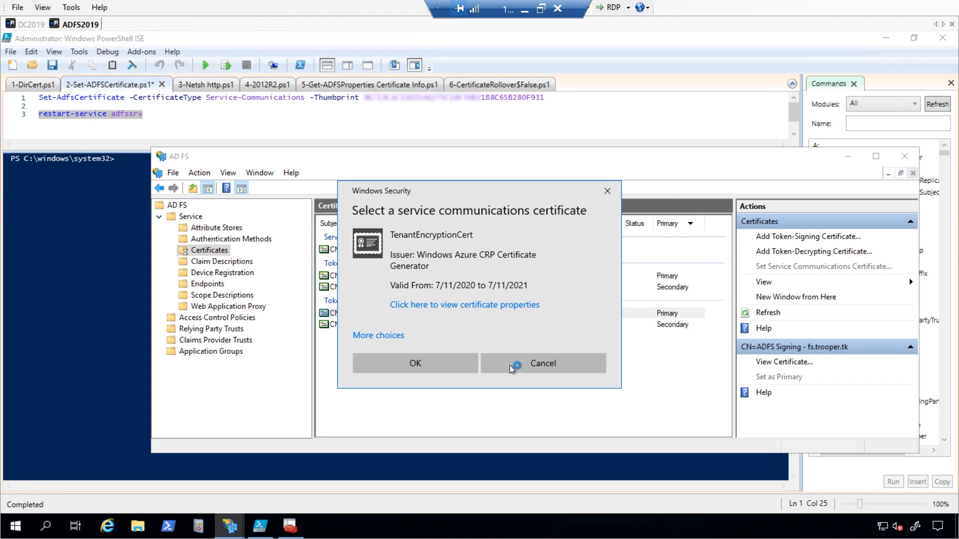
left_click(542, 364)
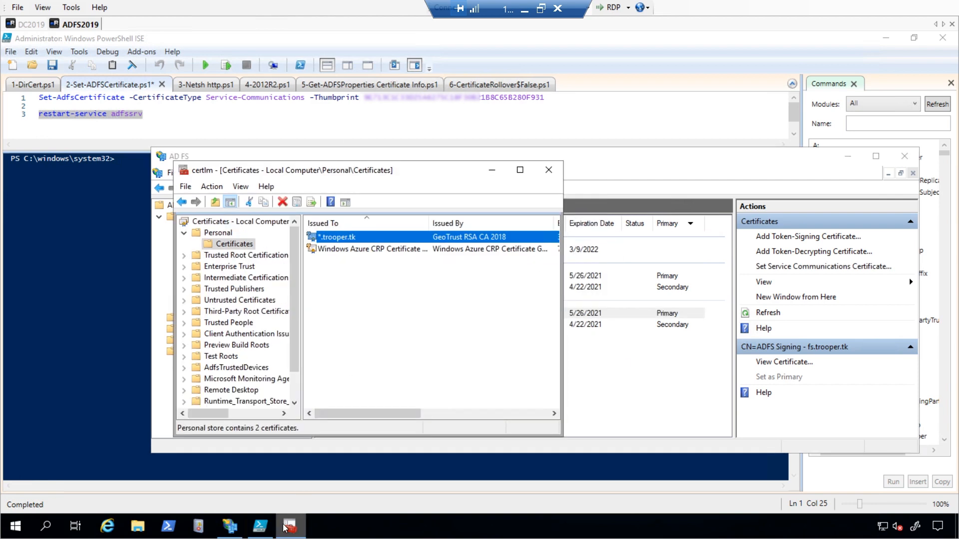
Check that the adfssrv account holds permissions on the *.trooper.tk private key.
right_click(337, 237)
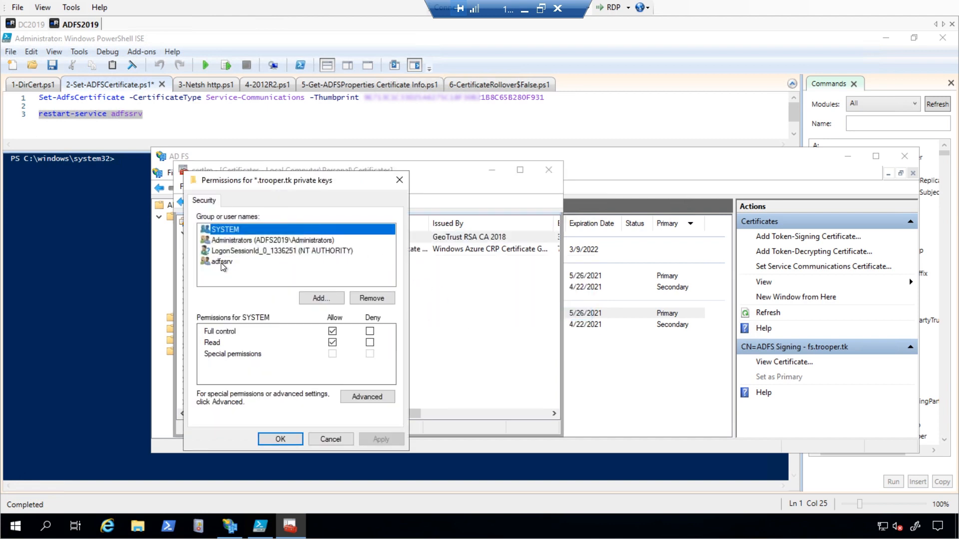
left_click(221, 261)
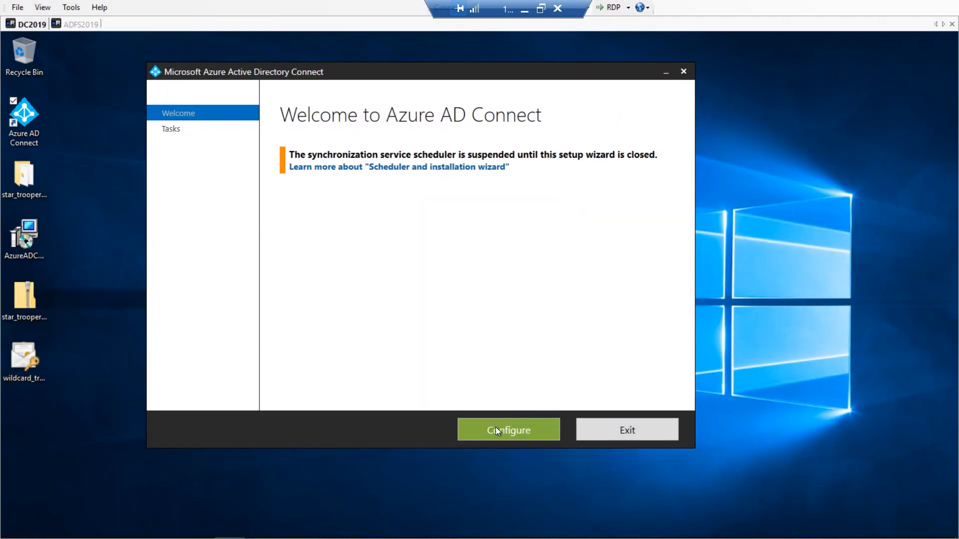
Configure Azure AD Connect through Manage federation to the Manage certificates task.
left_click(508, 430)
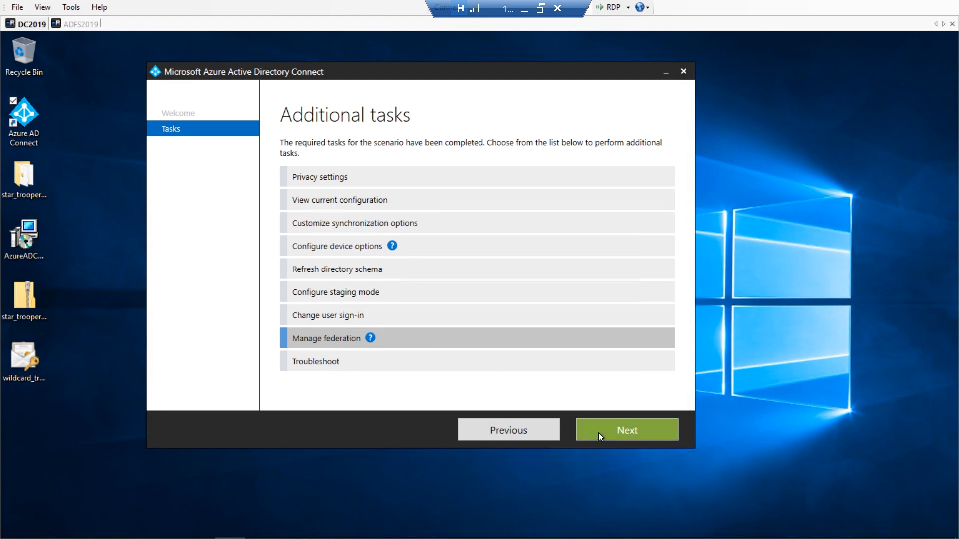
left_click(626, 430)
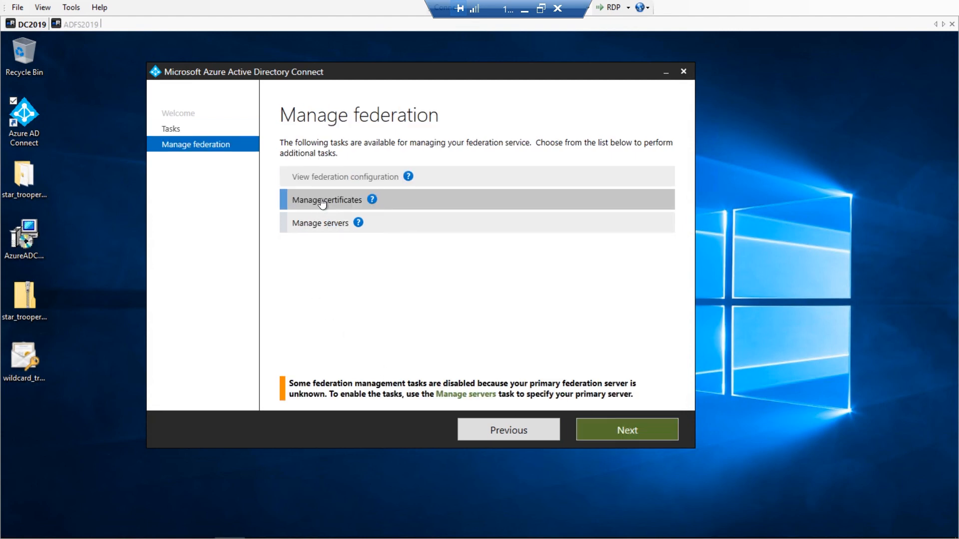
left_click(326, 200)
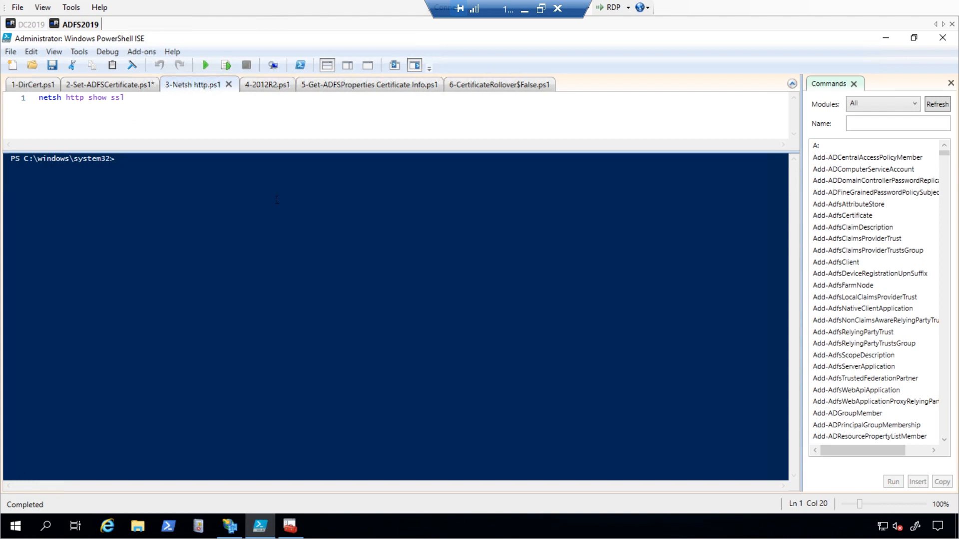
List the HTTP SSL bindings with netsh, then return to the 1-DirCert.ps1 certificate listing.
left_click(206, 65)
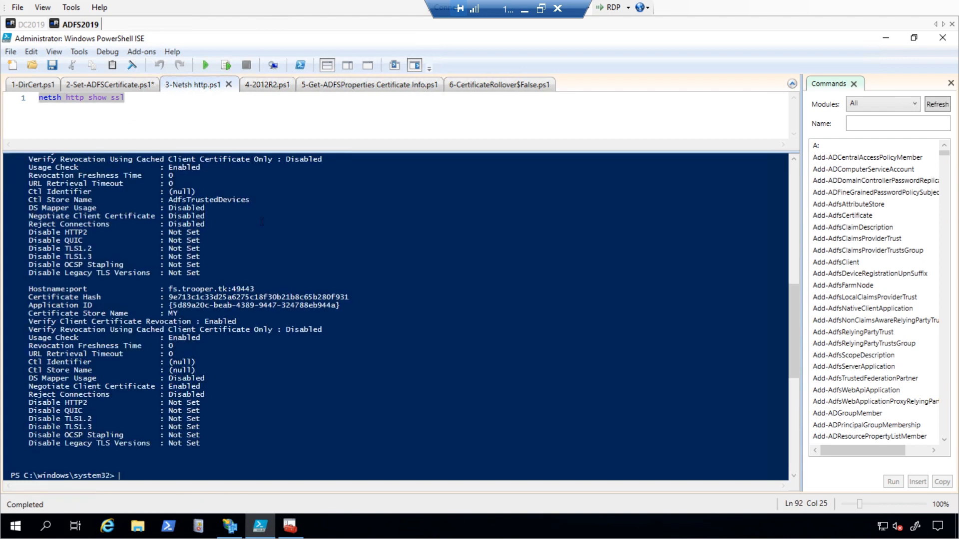
mouse_move(864, 342)
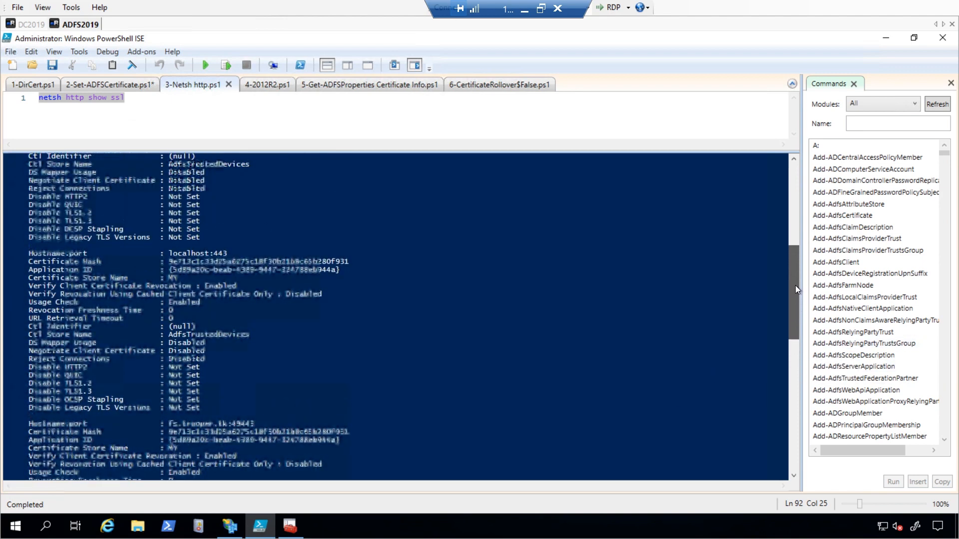
left_click(32, 84)
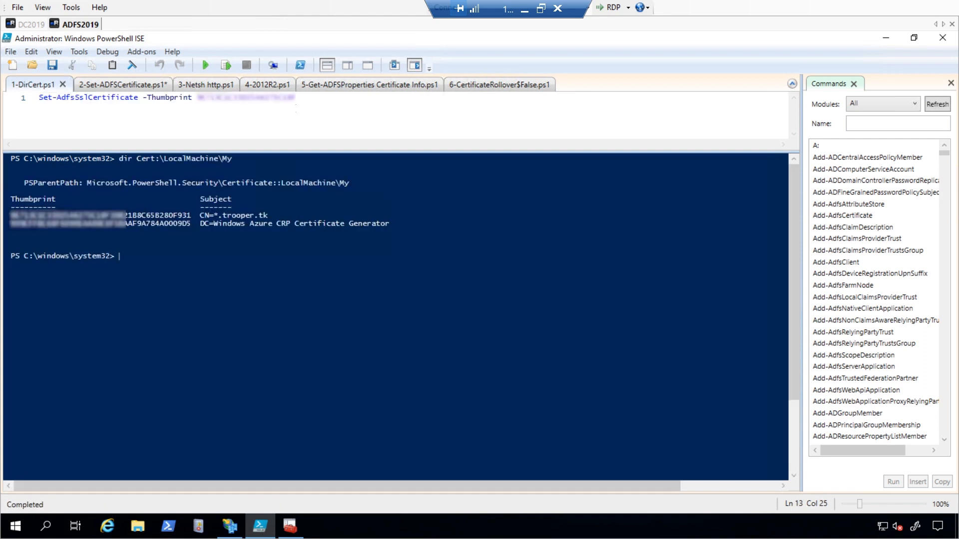
Set the Web Application Proxy SSL certificate to the *.trooper.tk thumbprint and close the proxy window.
left_click(254, 84)
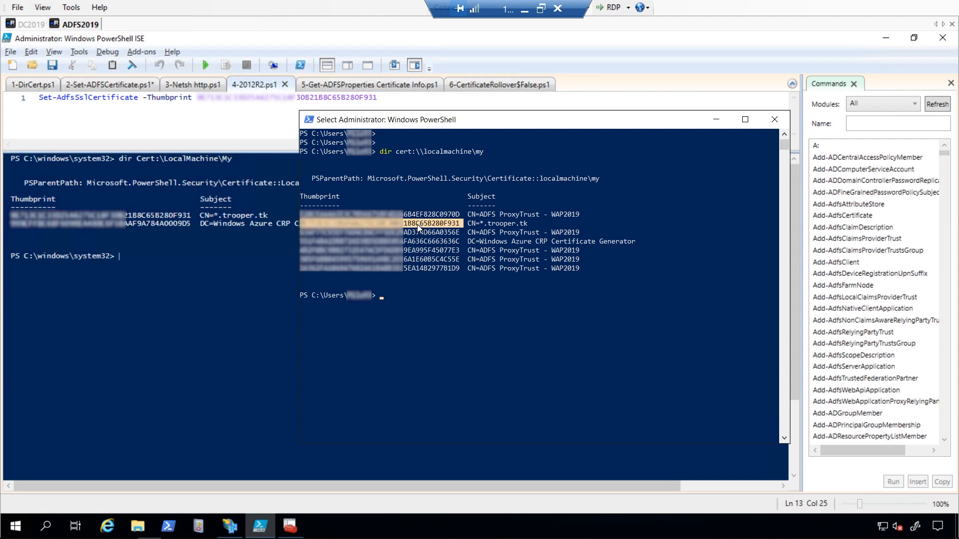
type("Set-WebApplicationProxySslCertificate -Thumbprint 1B8C65B280F931")
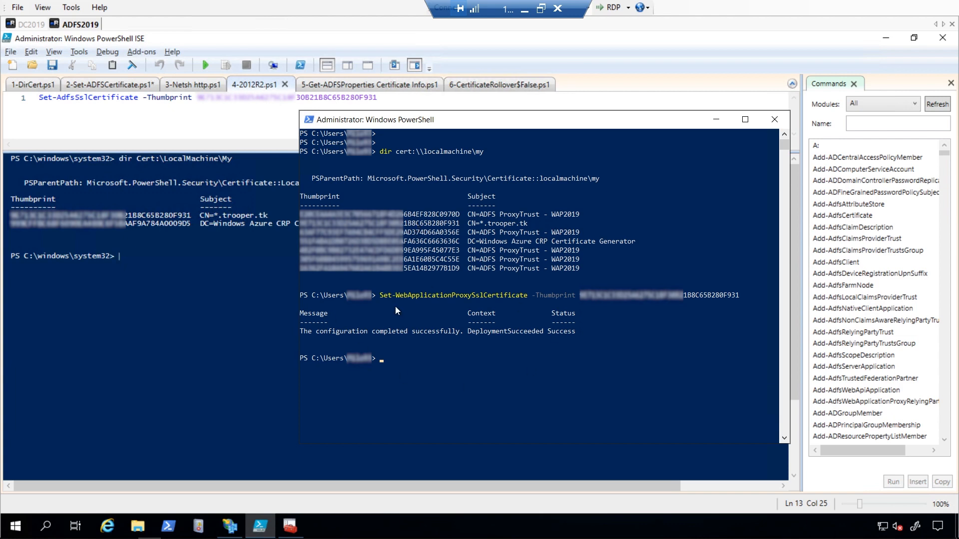
left_click(774, 119)
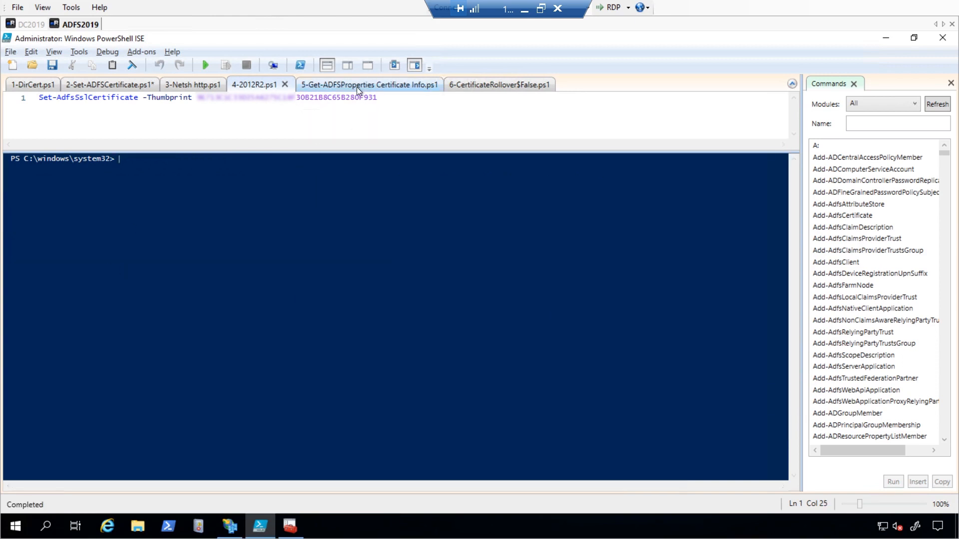
Query Get-ADFSProperties for certificate threshold and rollover settings, highlighting a threshold property.
left_click(369, 84)
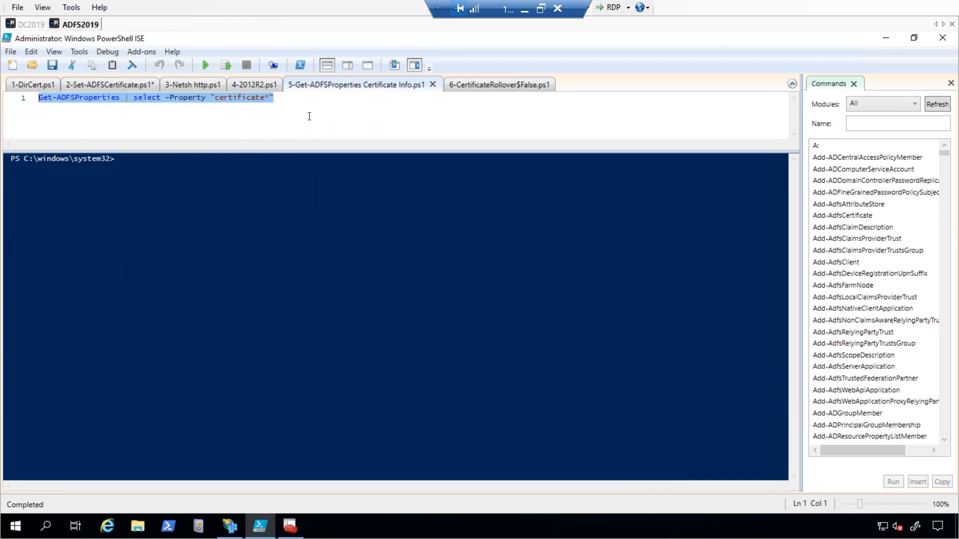
left_click(205, 65)
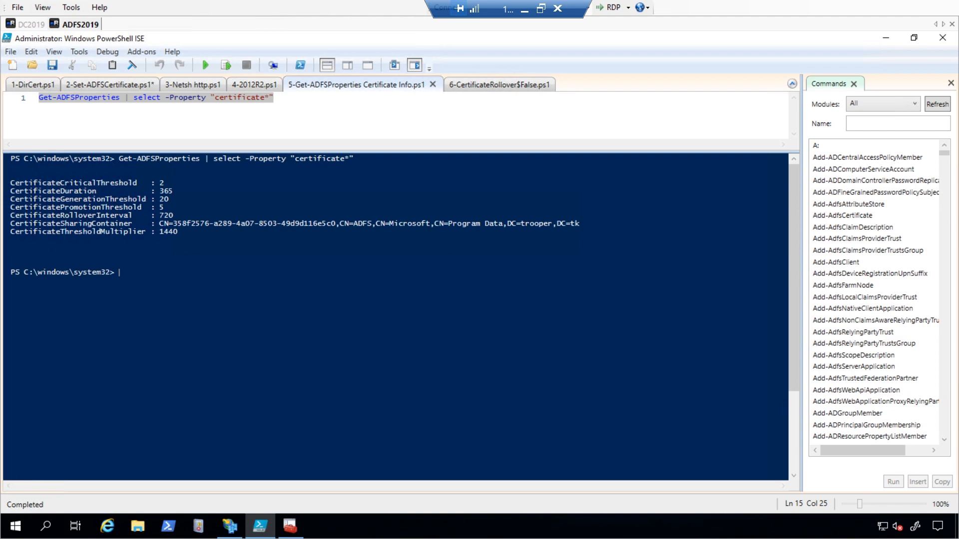
mouse_move(69, 199)
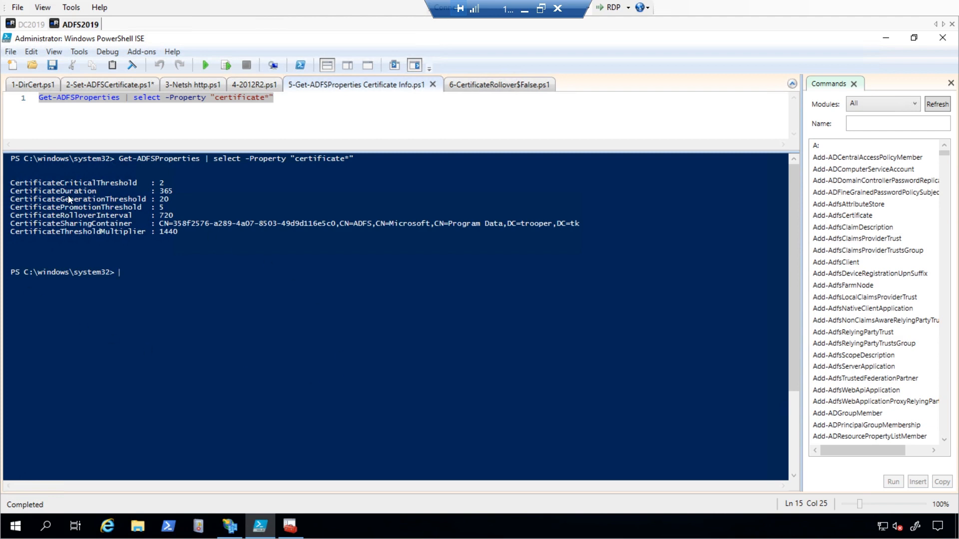
double_click(52, 191)
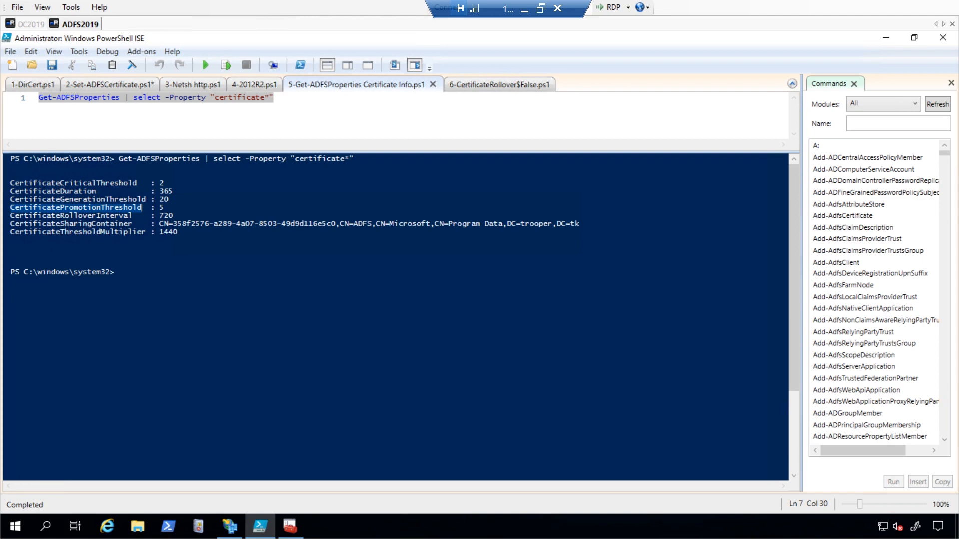
left_click(486, 84)
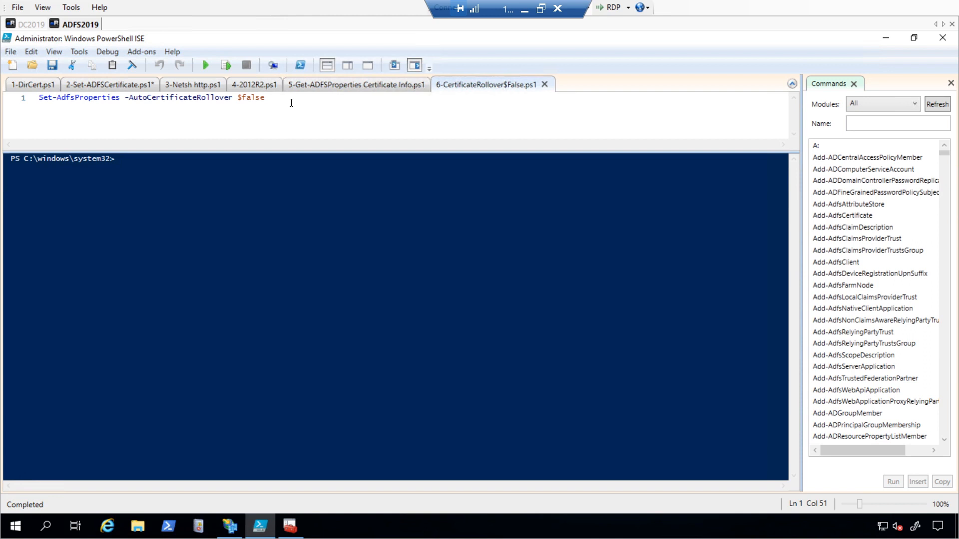
Run Set-AdfsProperties -AutoCertificateRollover $false to disable automatic rollover.
left_click(205, 65)
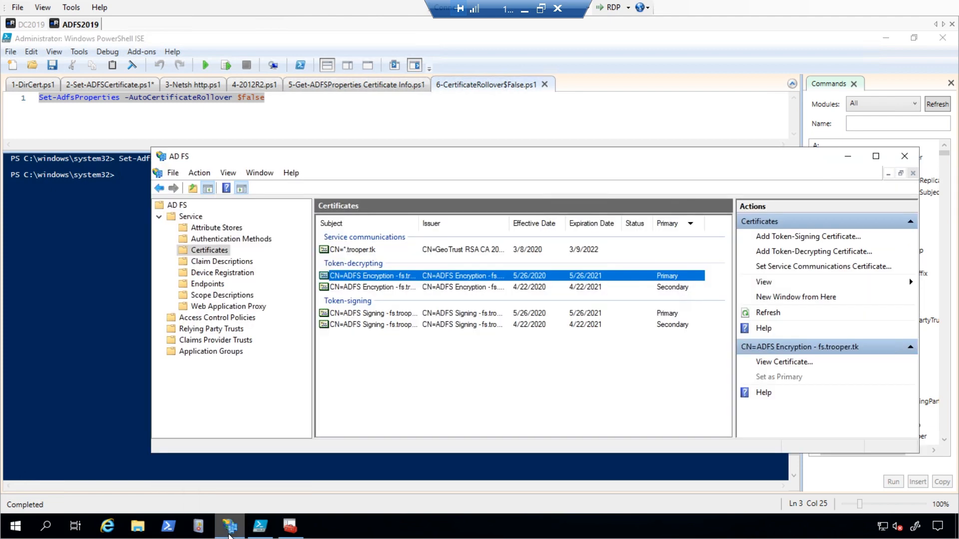
Set the older 4/22/2020 token-signing certificate as primary and confirm the warning.
left_click(768, 313)
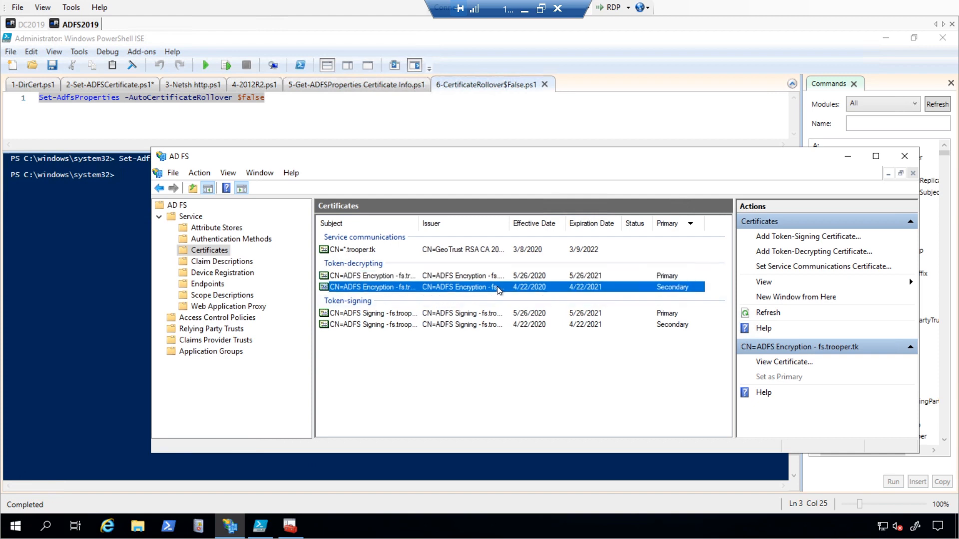
left_click(371, 323)
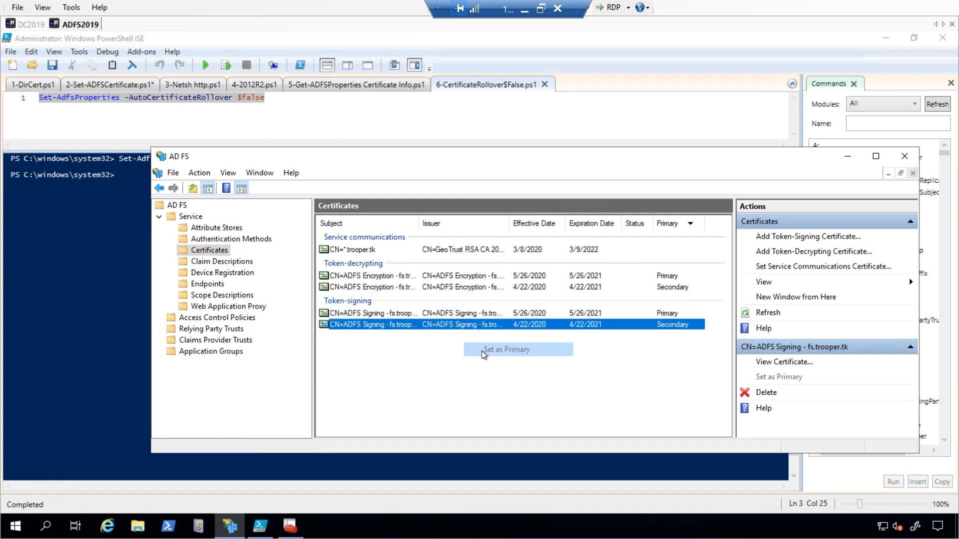
left_click(517, 349)
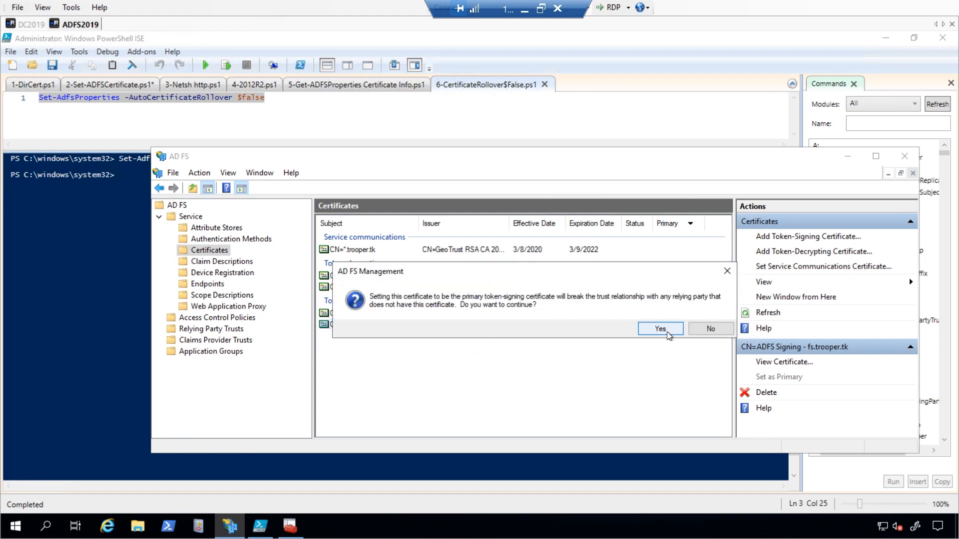
left_click(661, 329)
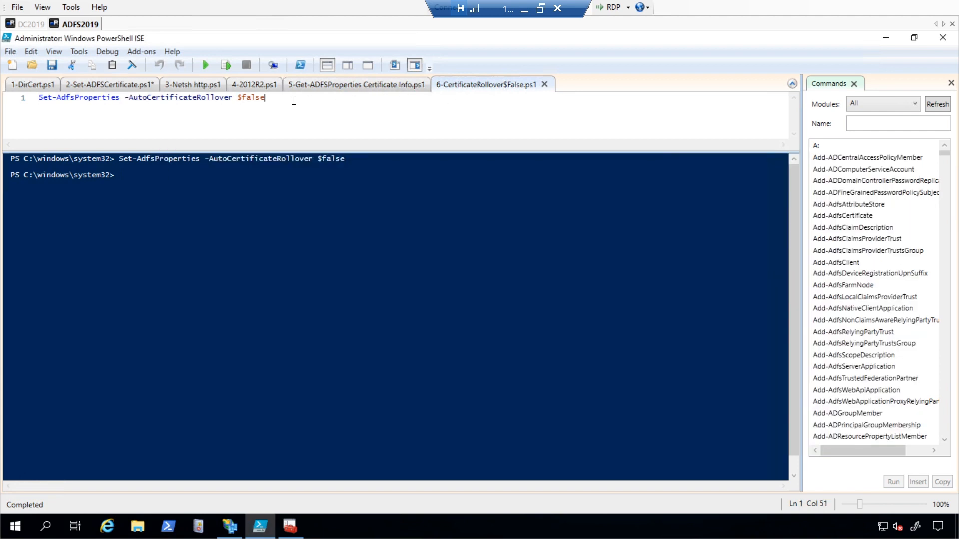
Replace the AutoCertificateRollover script's $false value with $true (partially typed 'tr').
key("BackSpace")
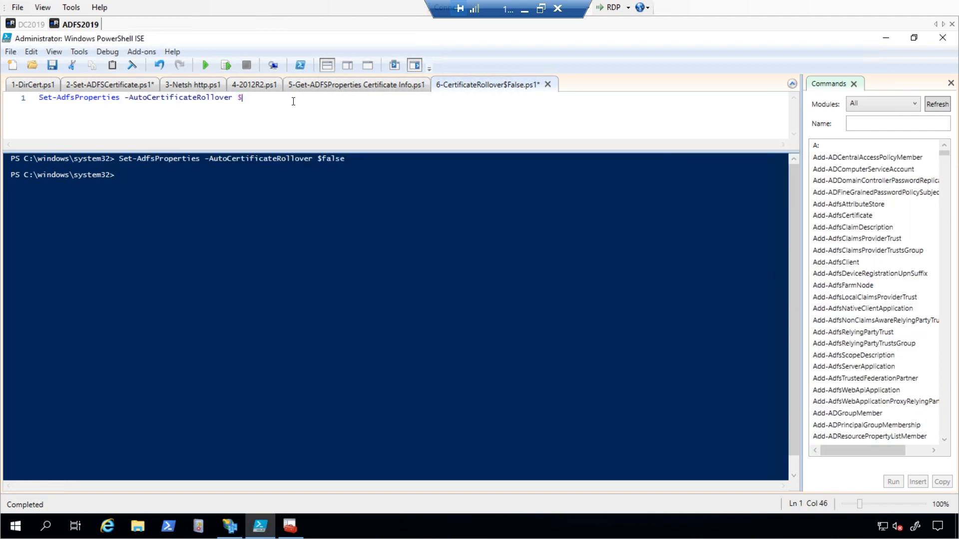
type("tr")
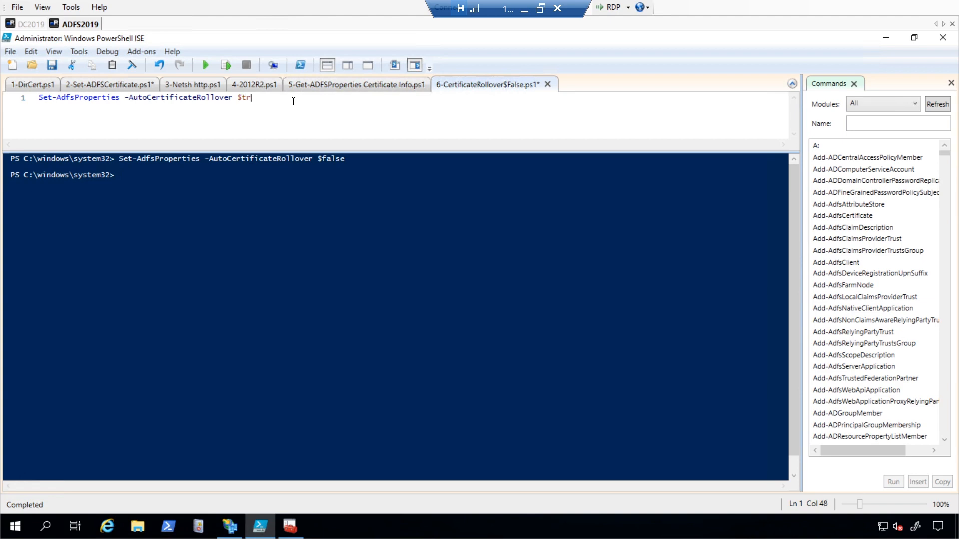